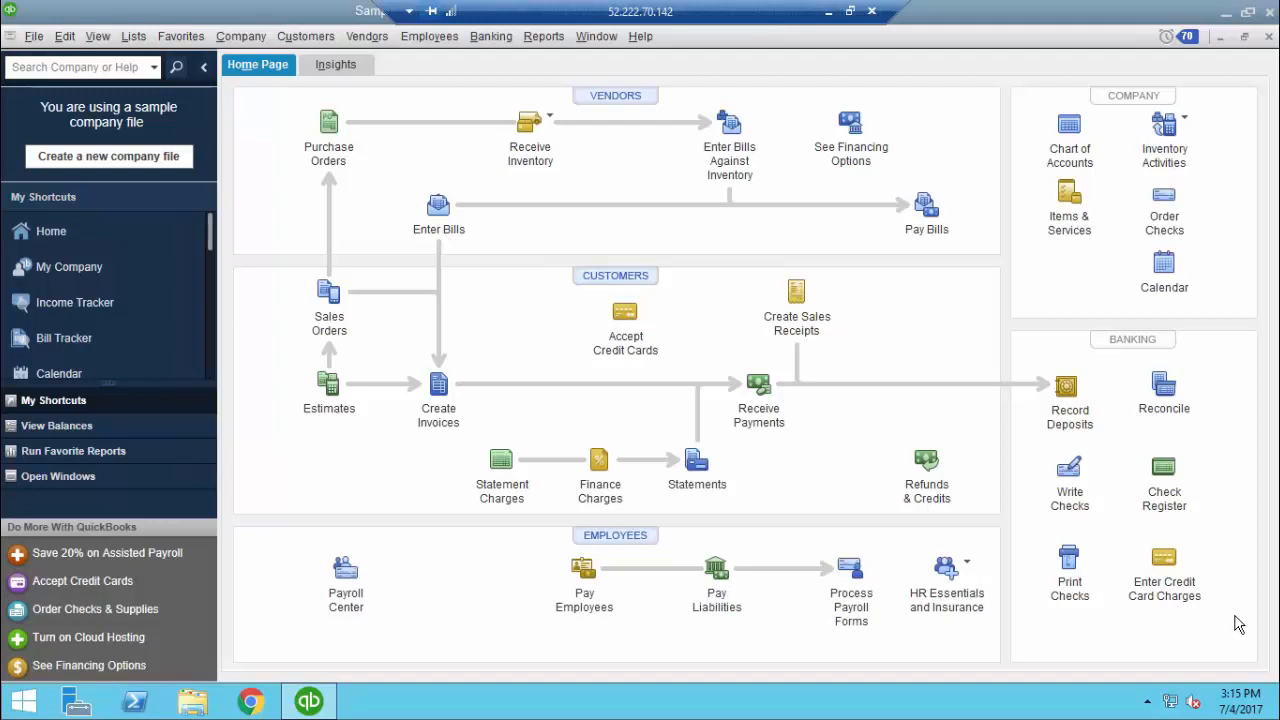
mouse_move(956, 484)
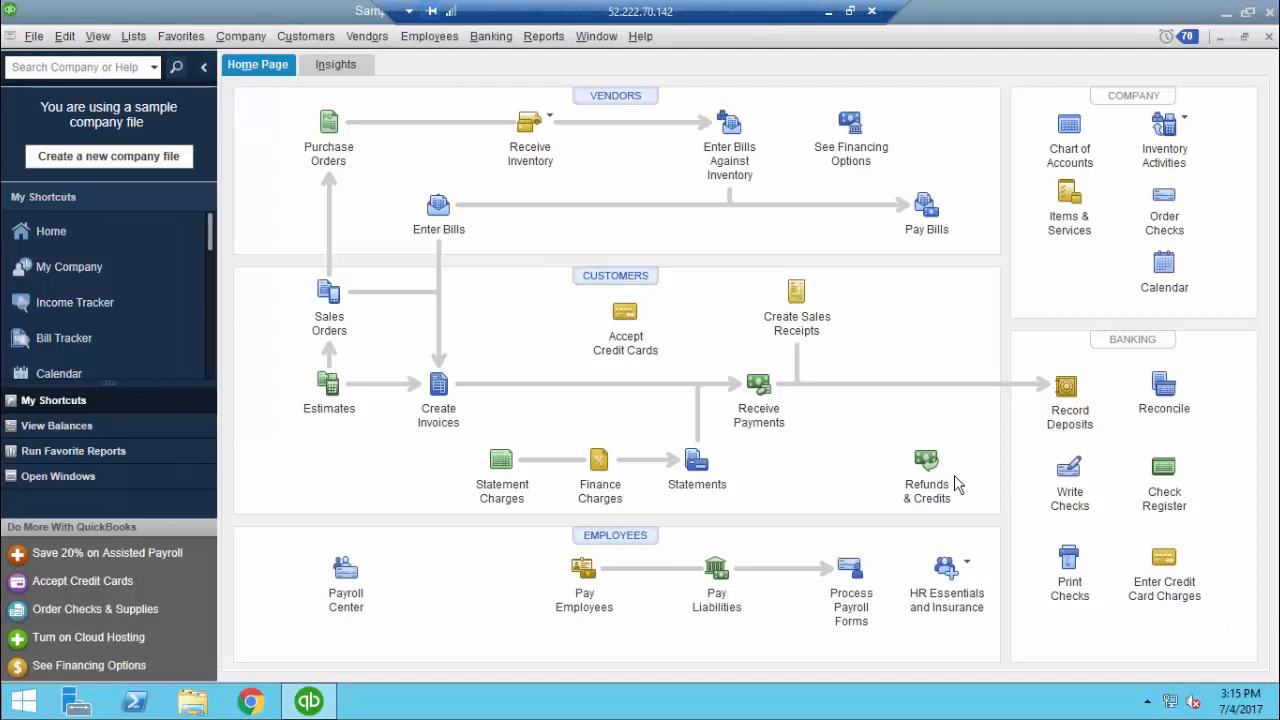
mouse_move(428, 36)
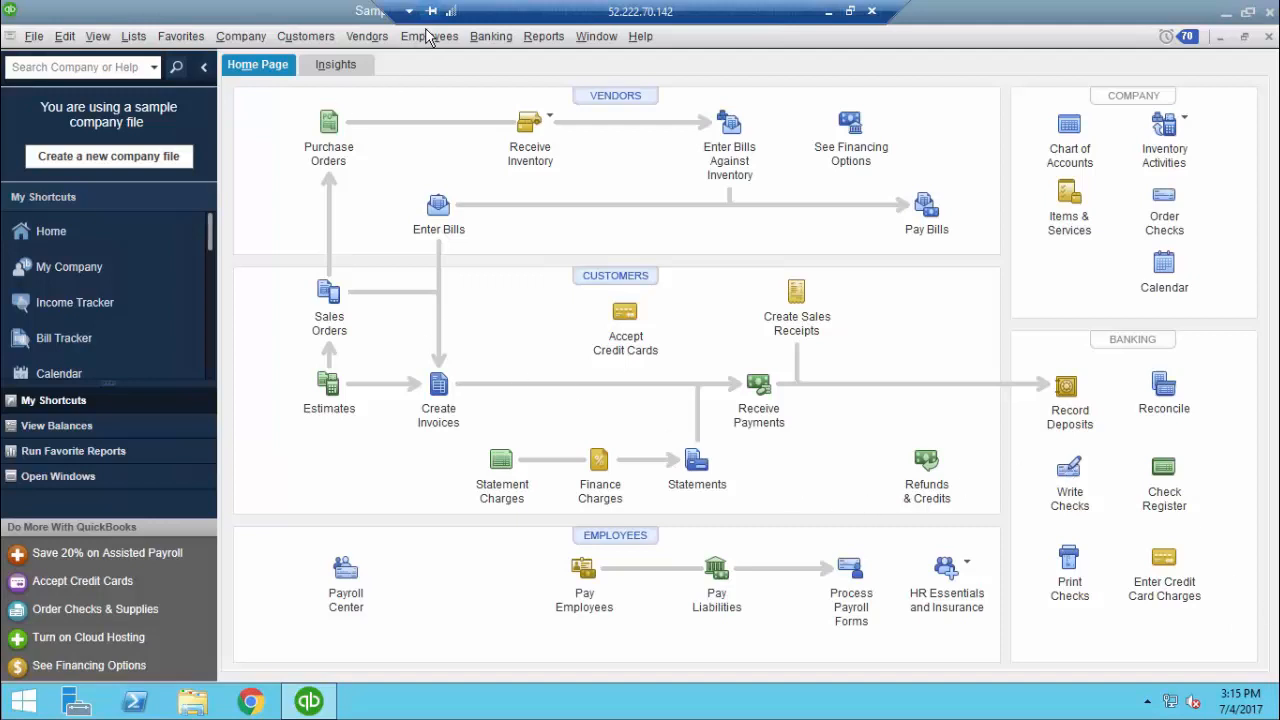
Go to Employees > Payroll Center and start an unscheduled payroll.
click(428, 36)
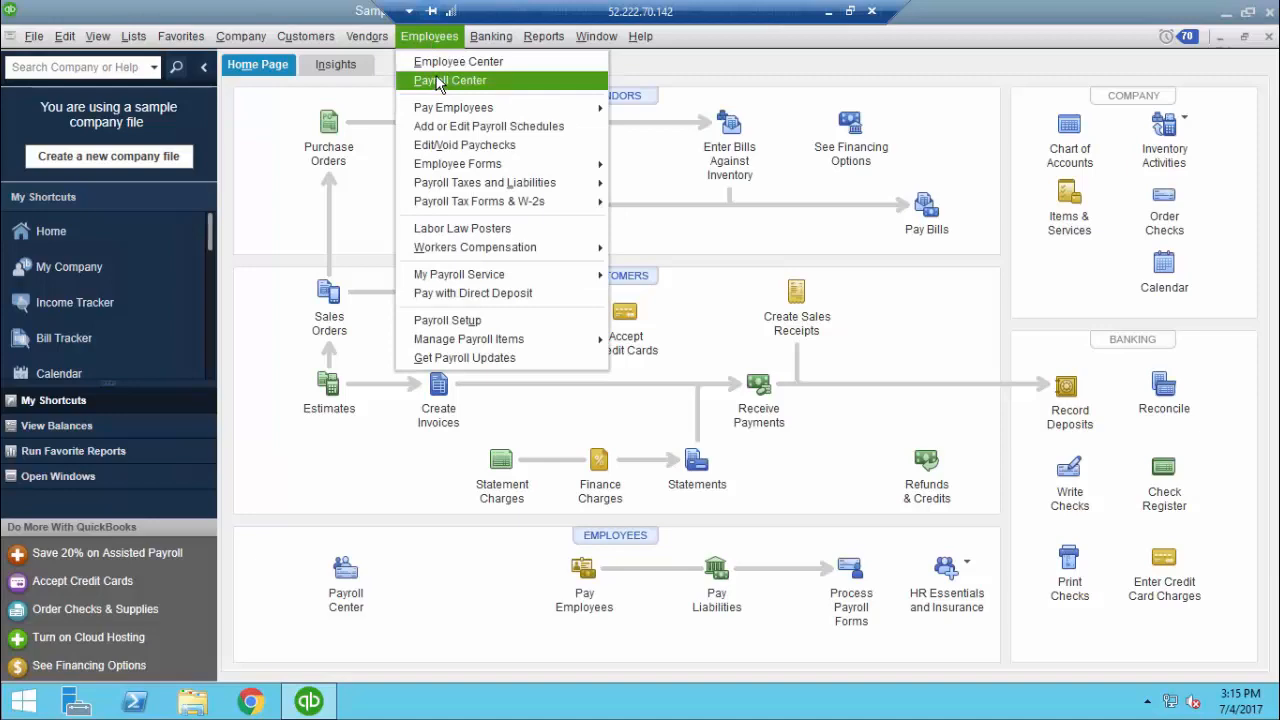
click(452, 80)
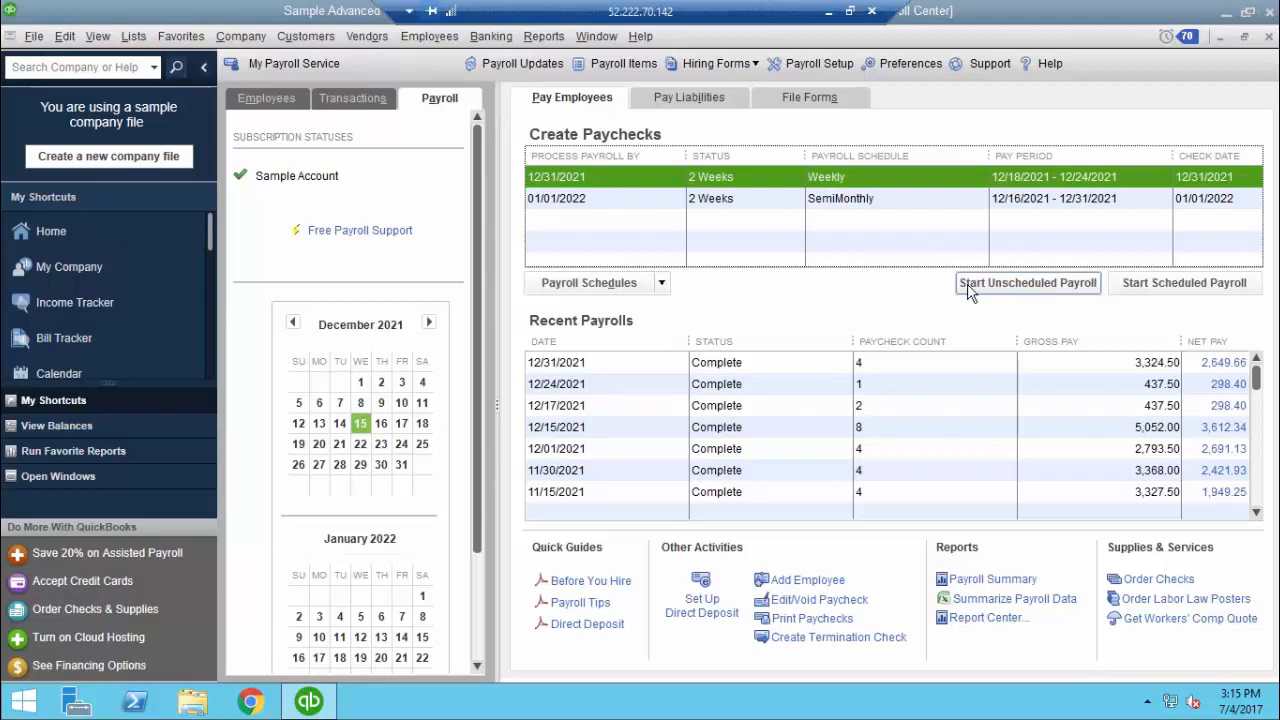
click(1028, 282)
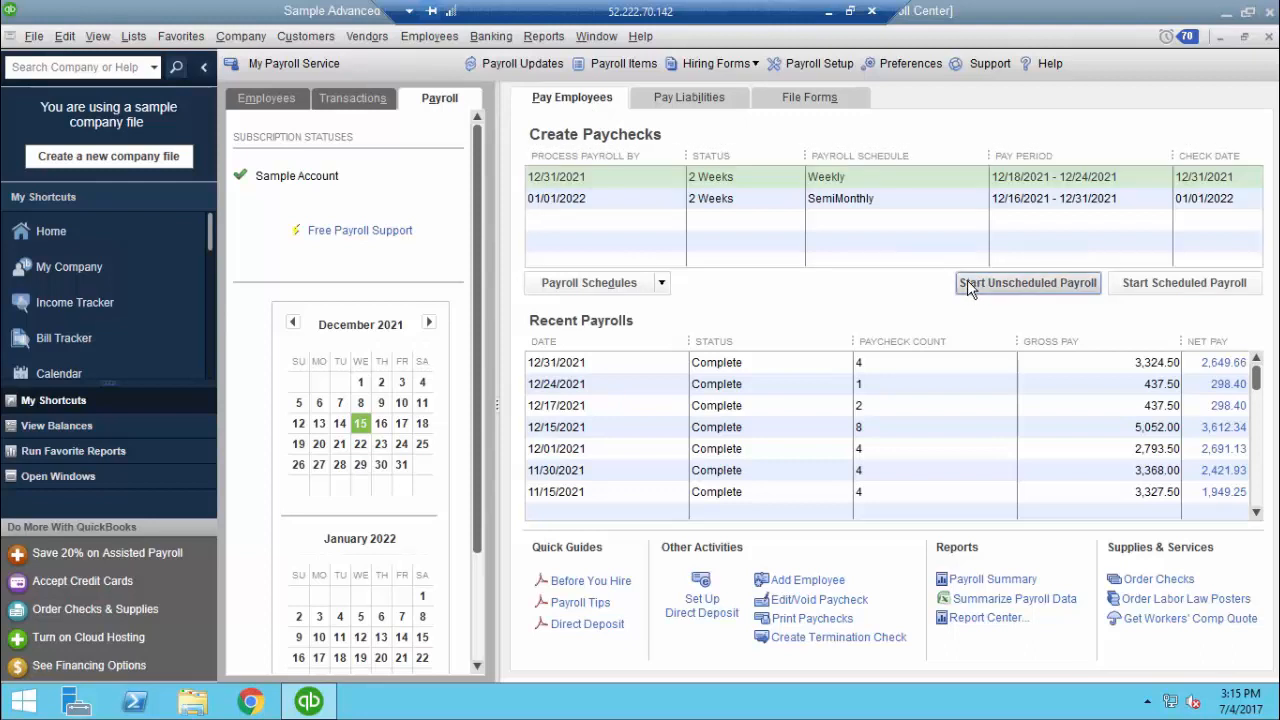
Keep paychecks on check stock and select the first employee to pay on 12/15/2021.
click(1028, 282)
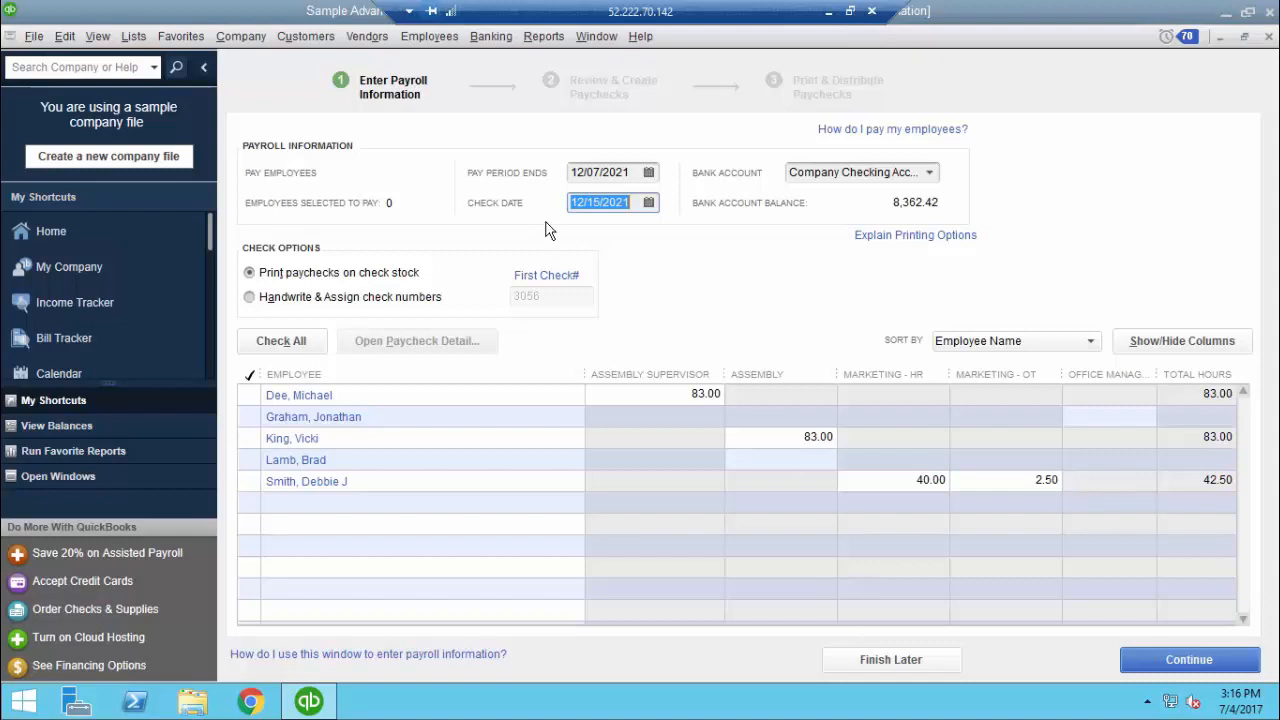
mouse_move(612, 184)
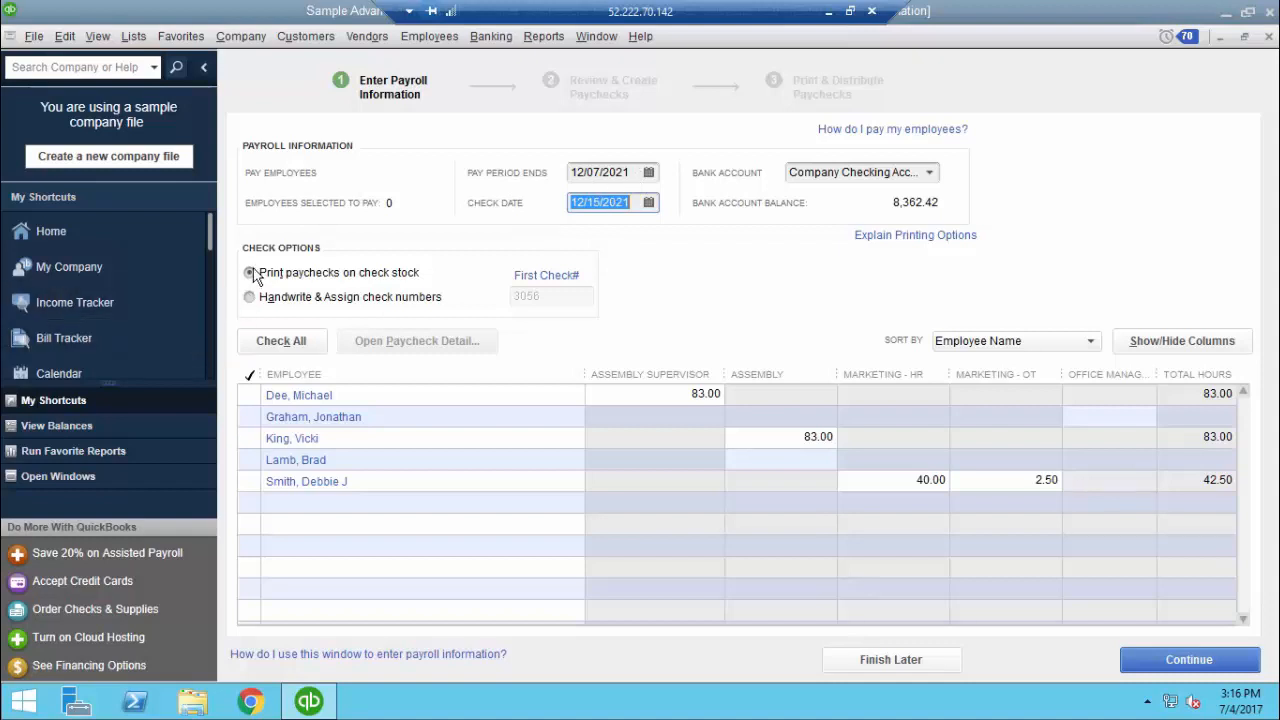
click(248, 272)
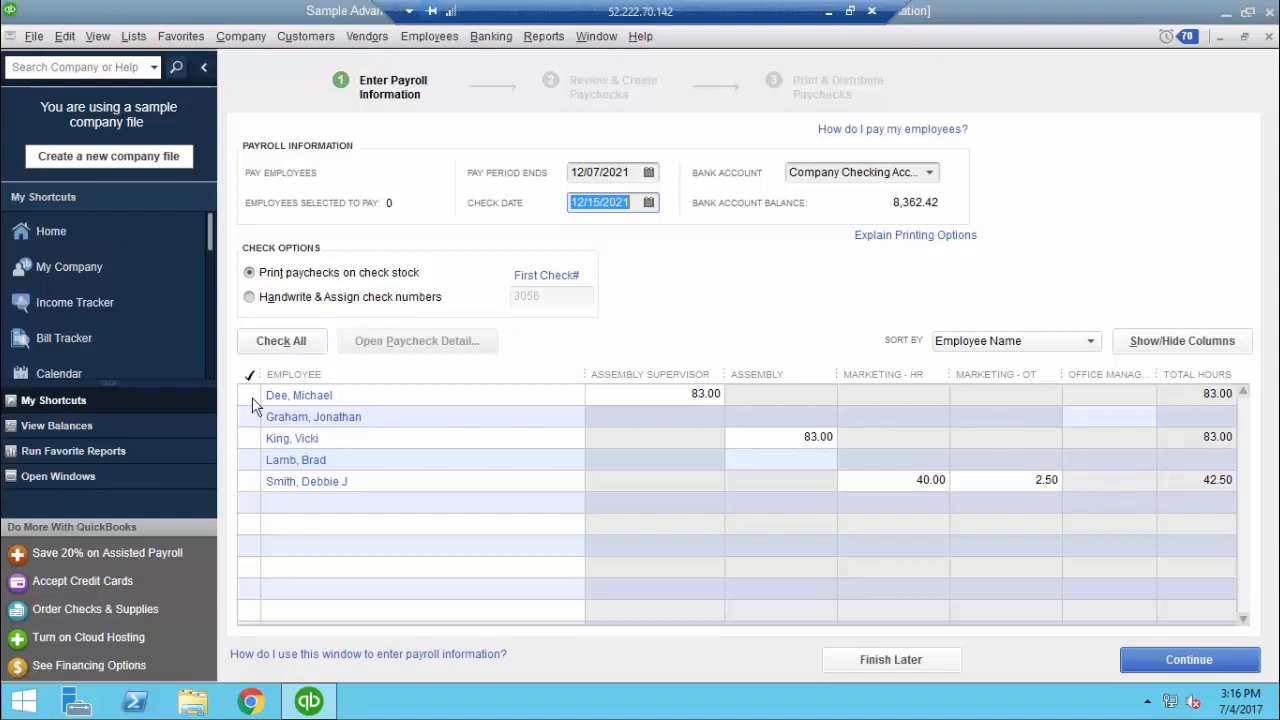
click(248, 394)
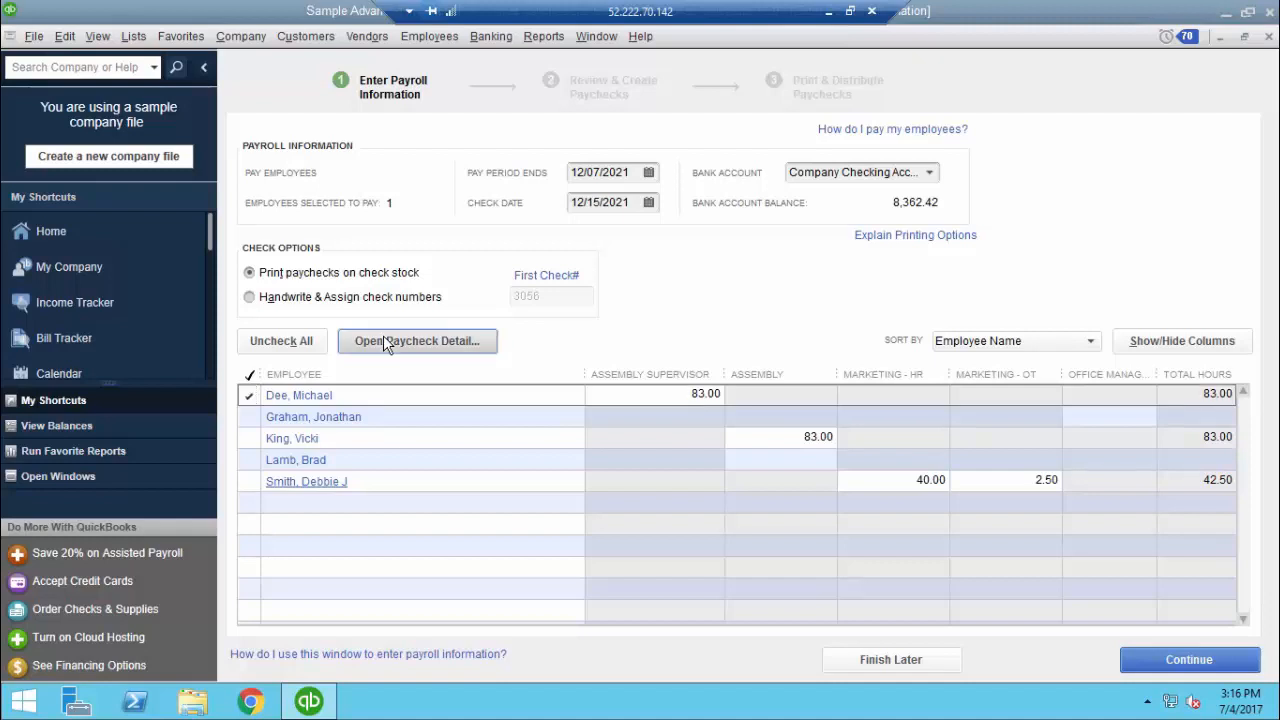
click(416, 340)
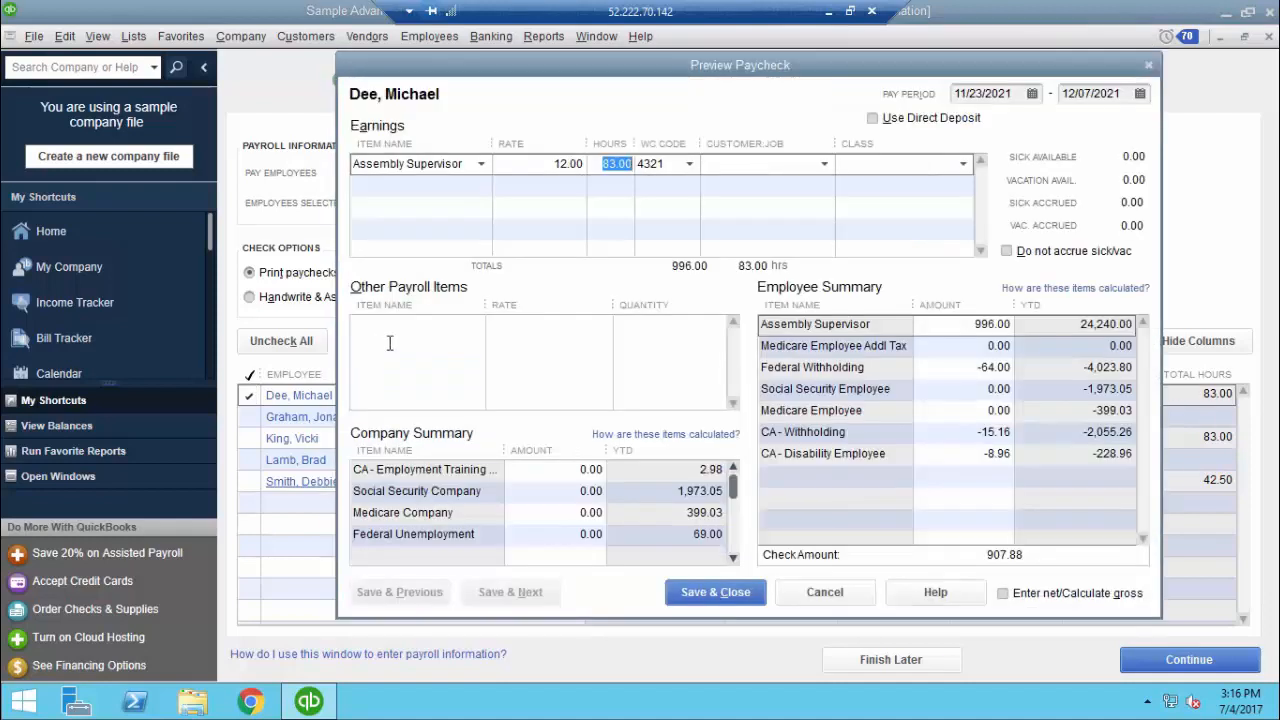
mouse_move(456, 344)
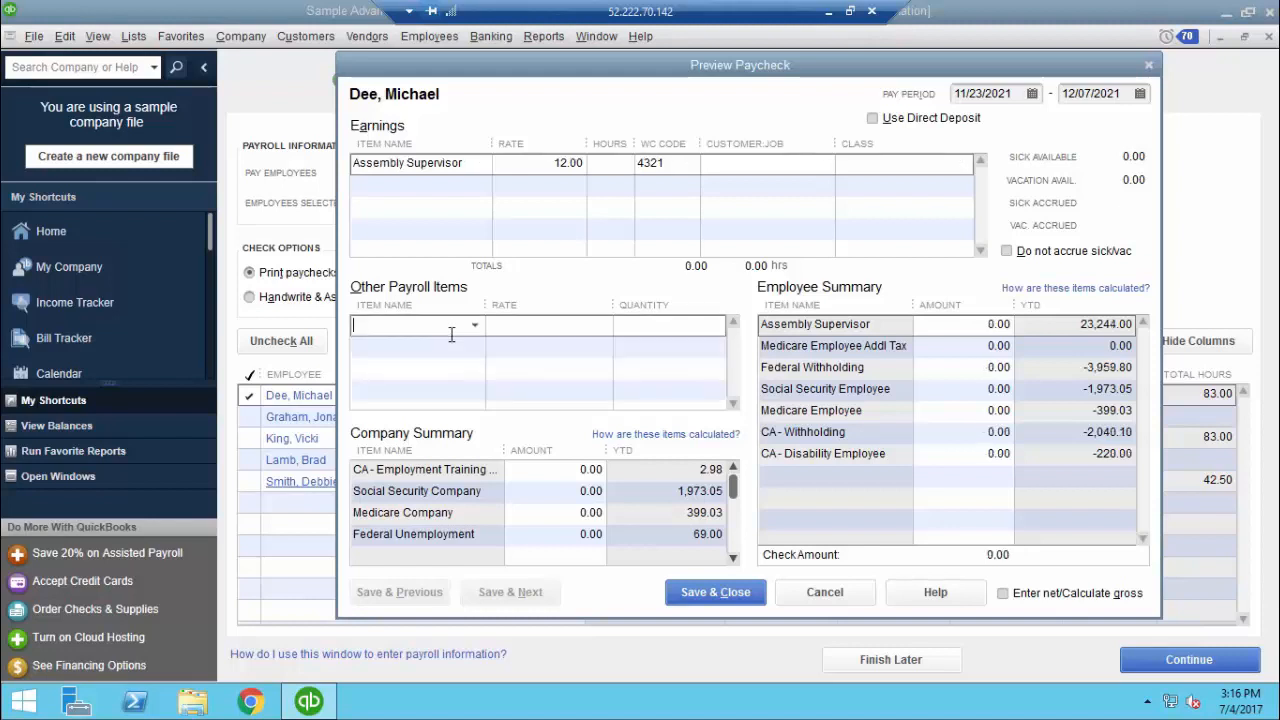
click(474, 324)
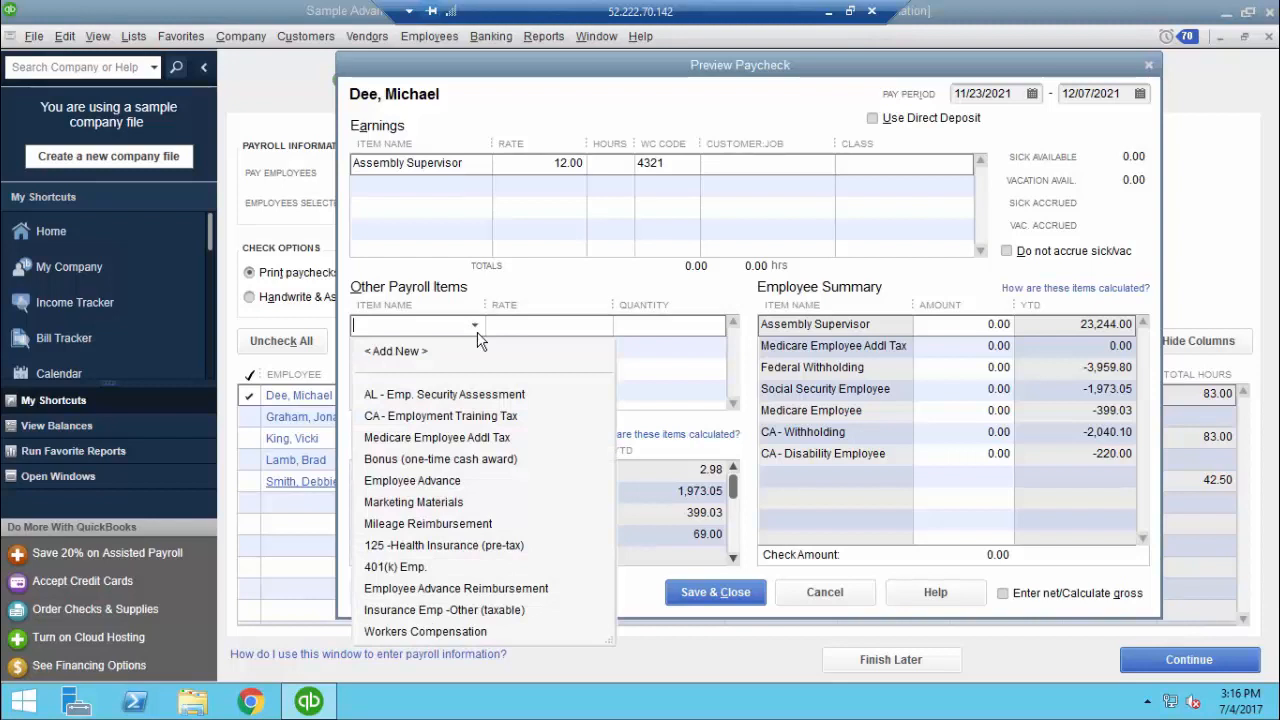
click(412, 480)
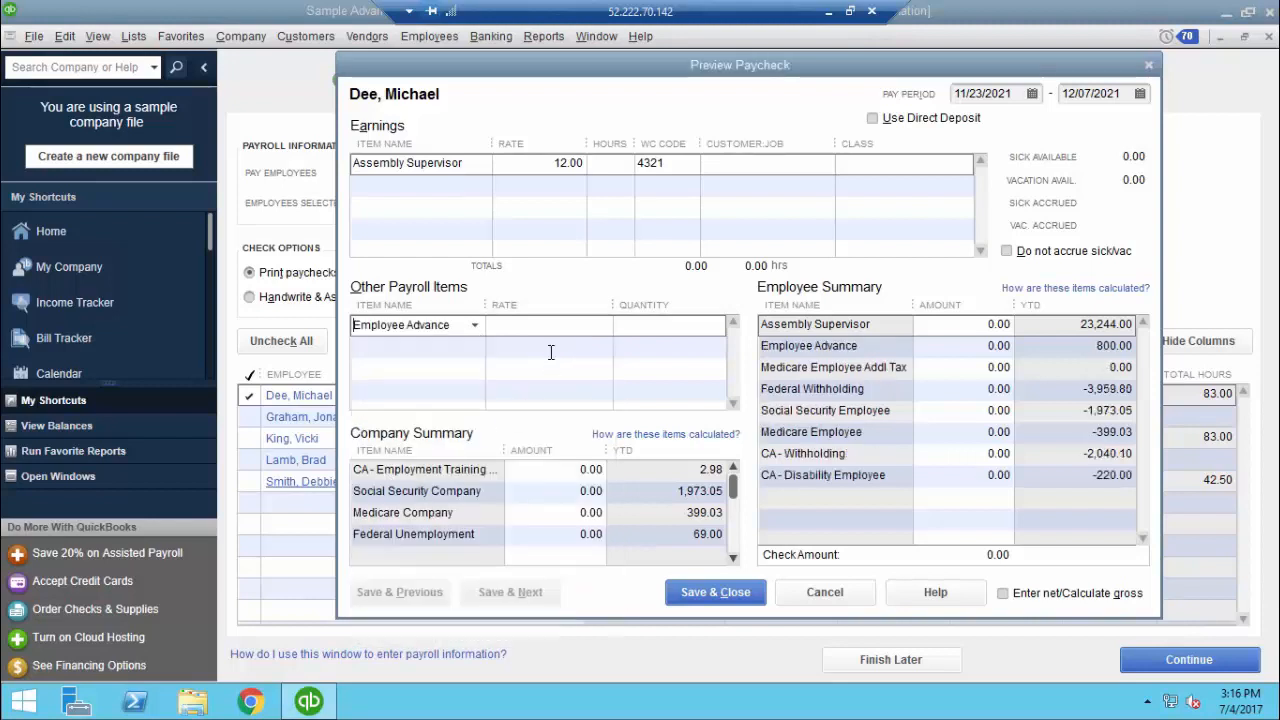
text(500)
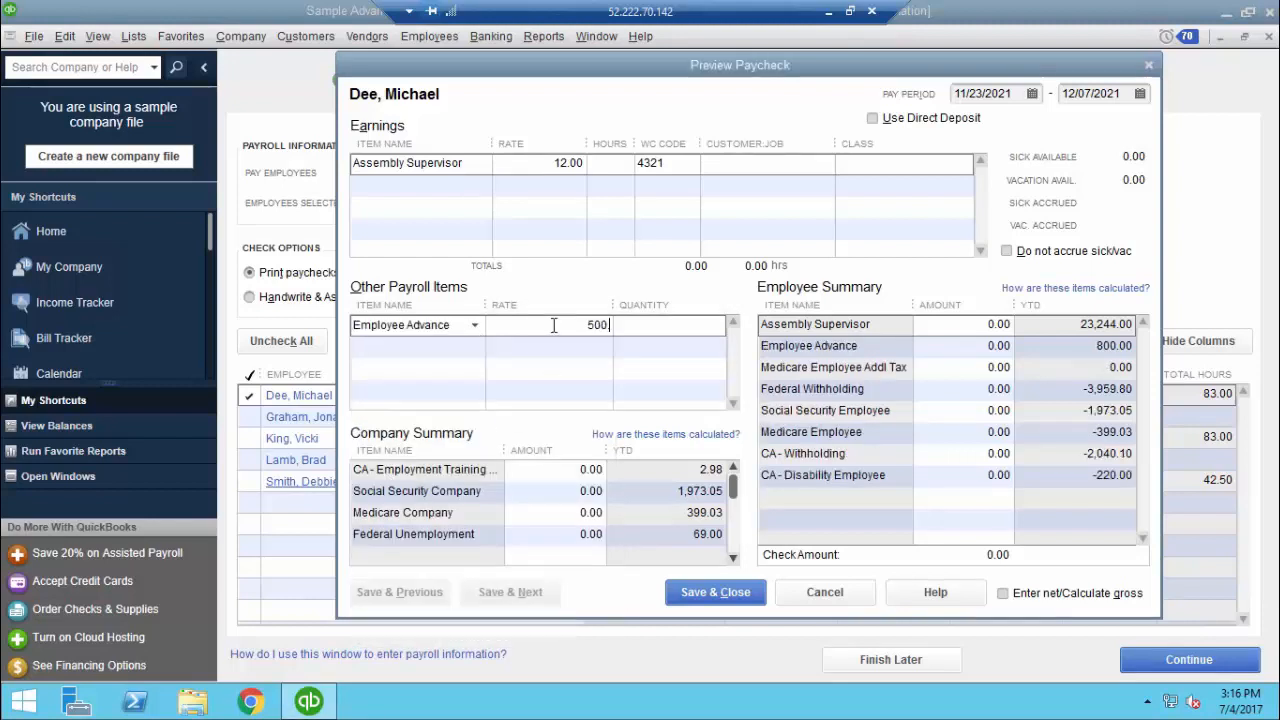
key(Tab)
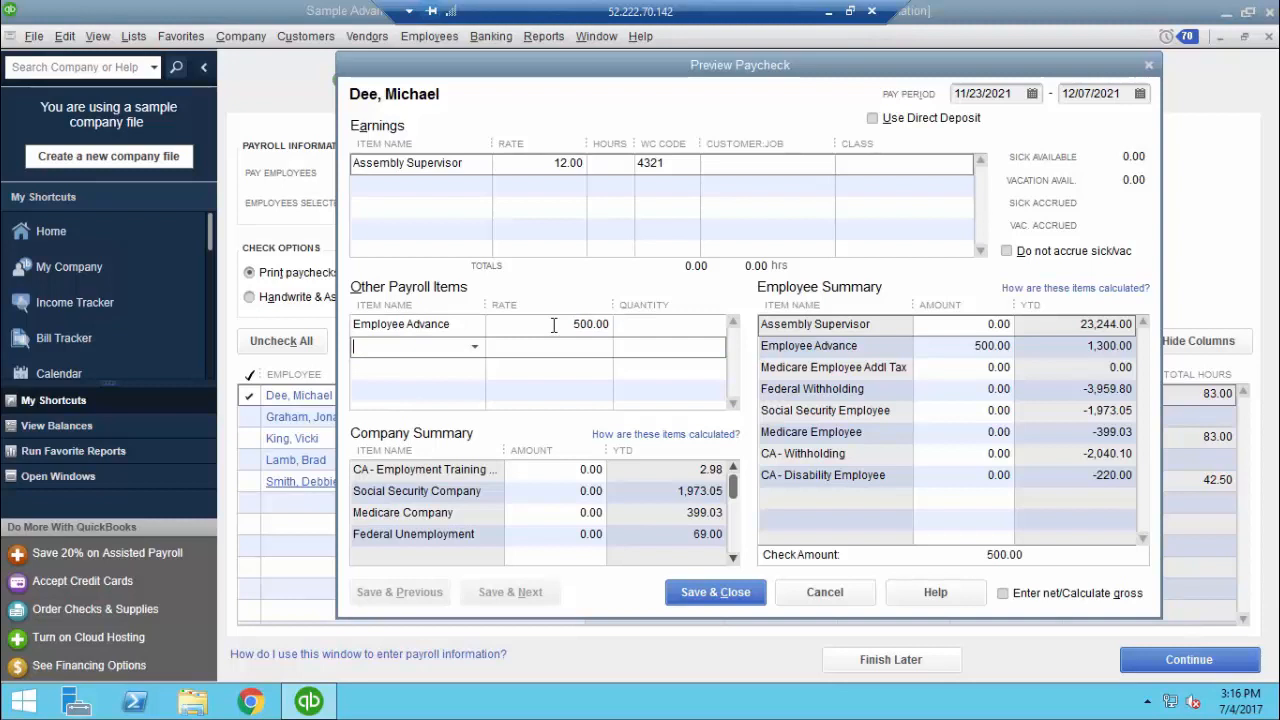
mouse_move(736, 316)
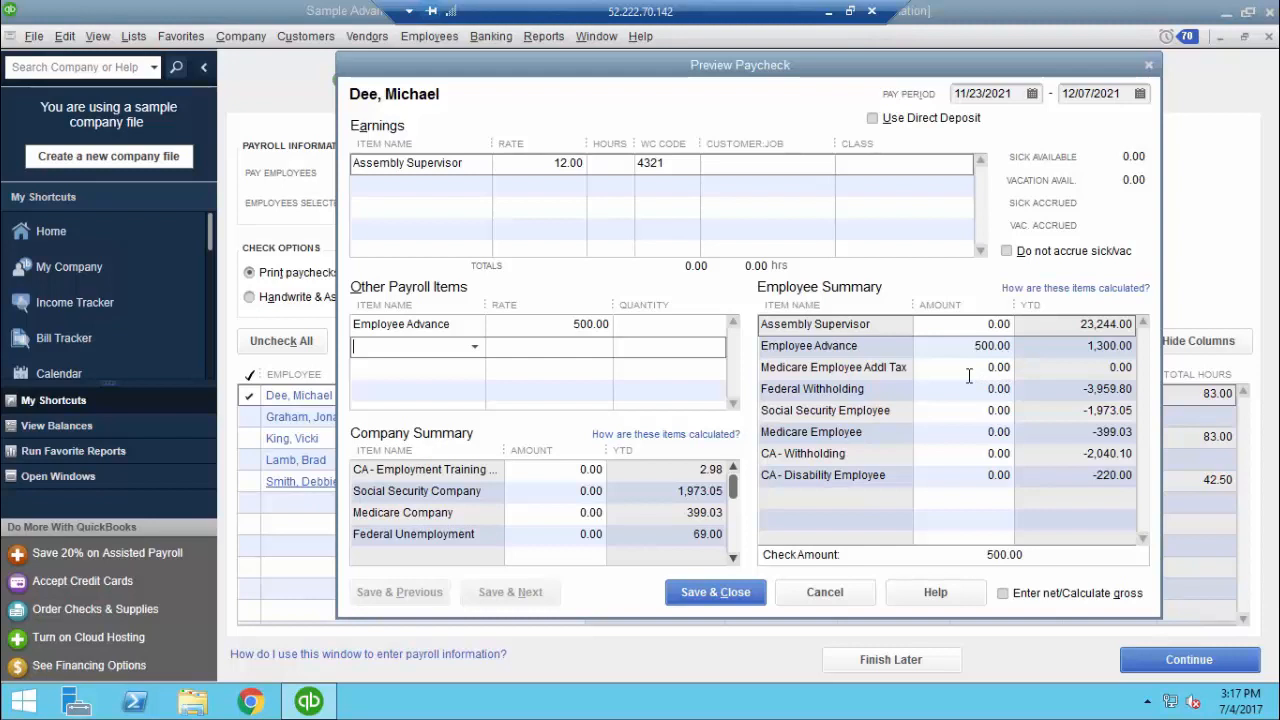
mouse_move(970, 452)
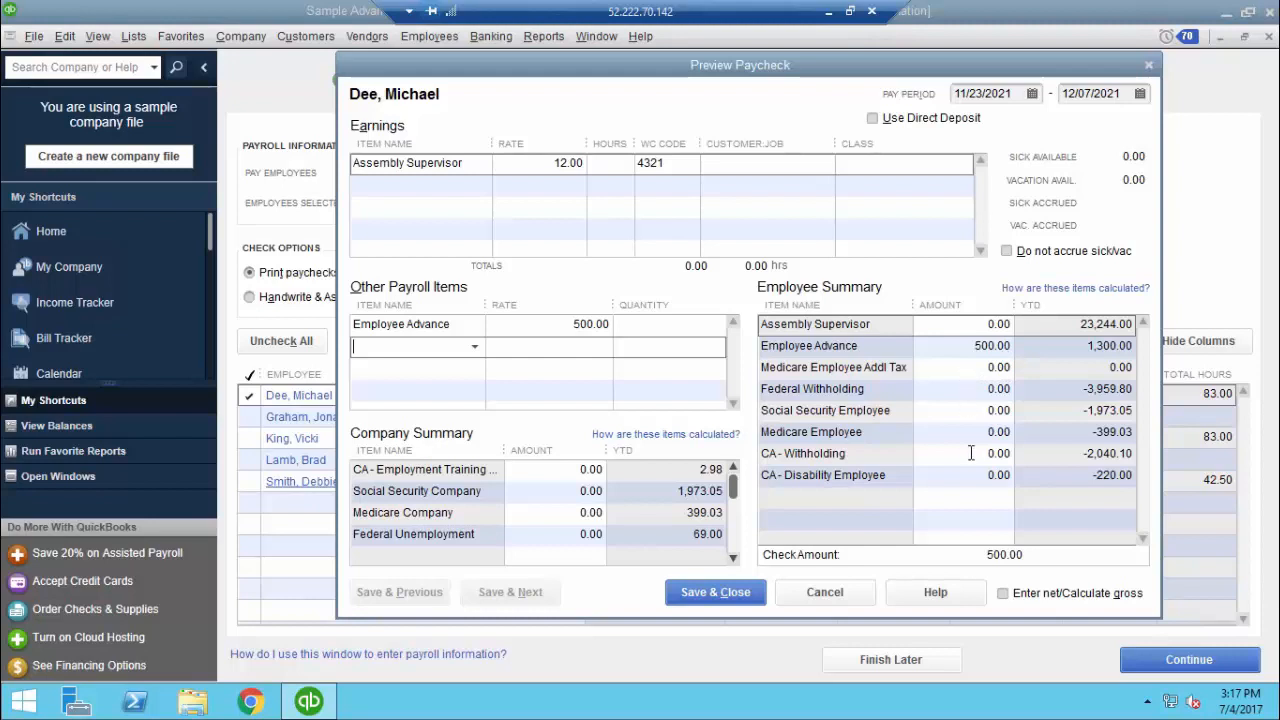
mouse_move(1004, 570)
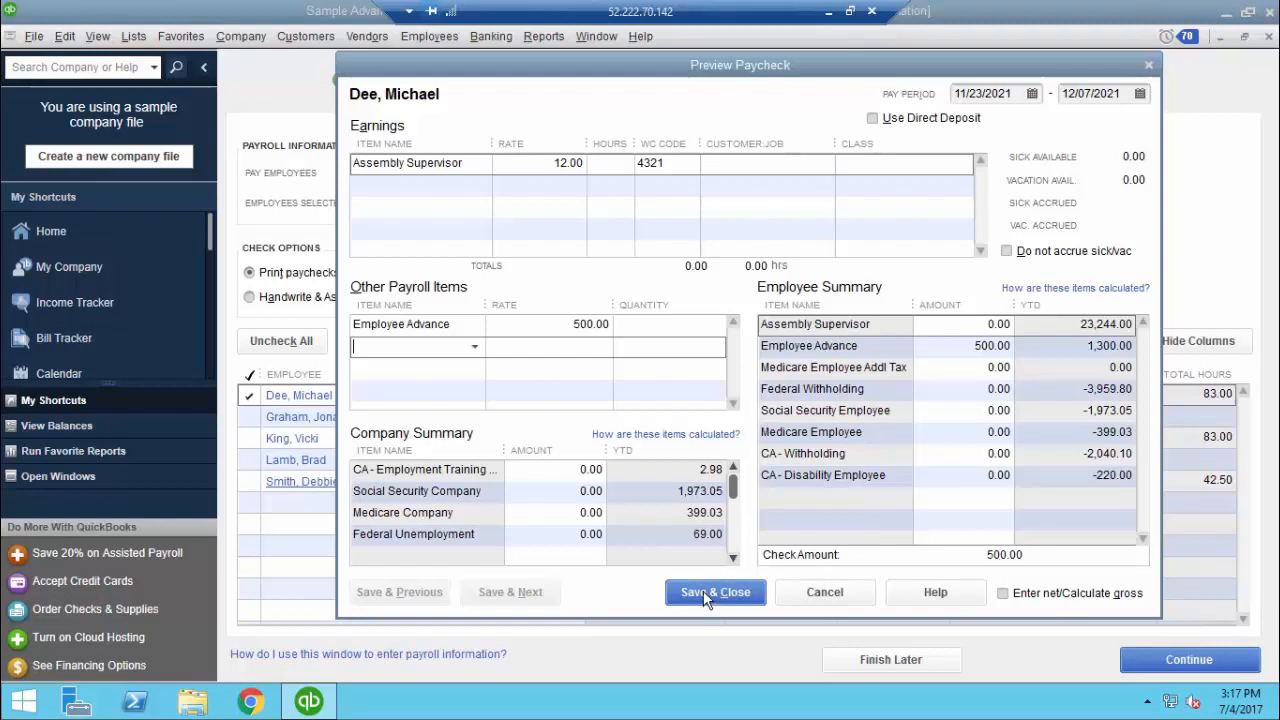
click(716, 592)
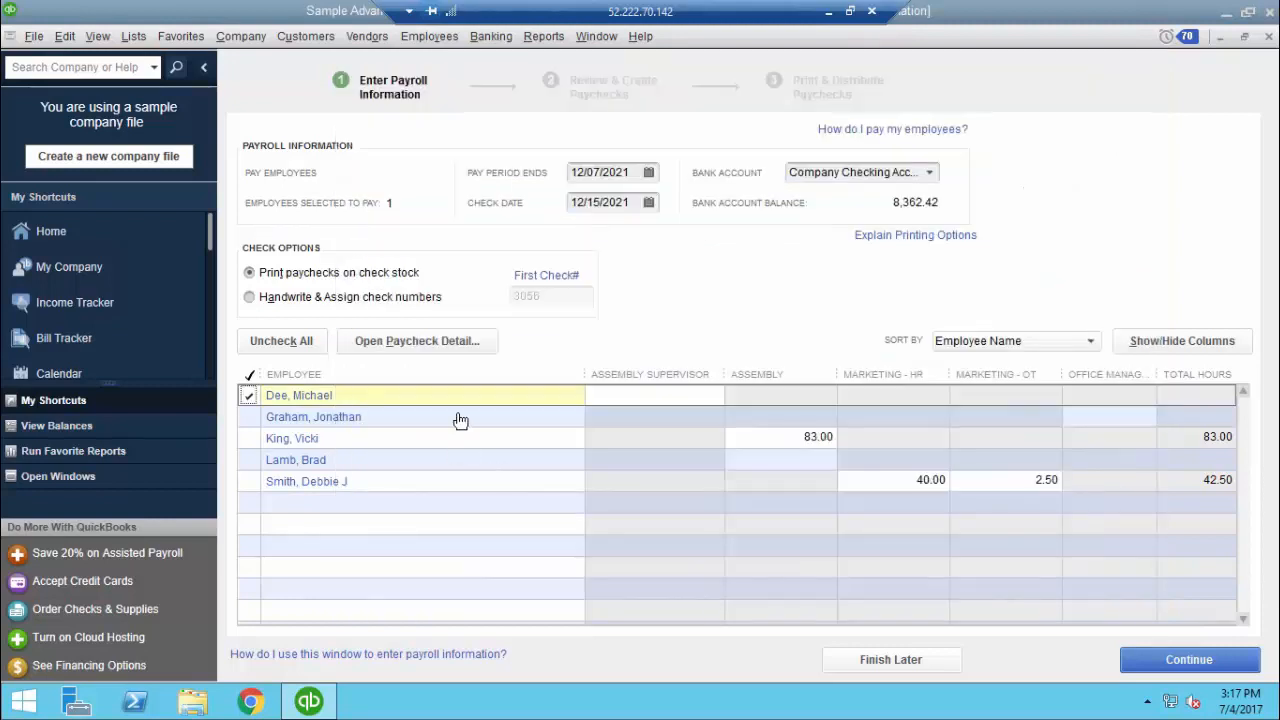
mouse_move(1172, 568)
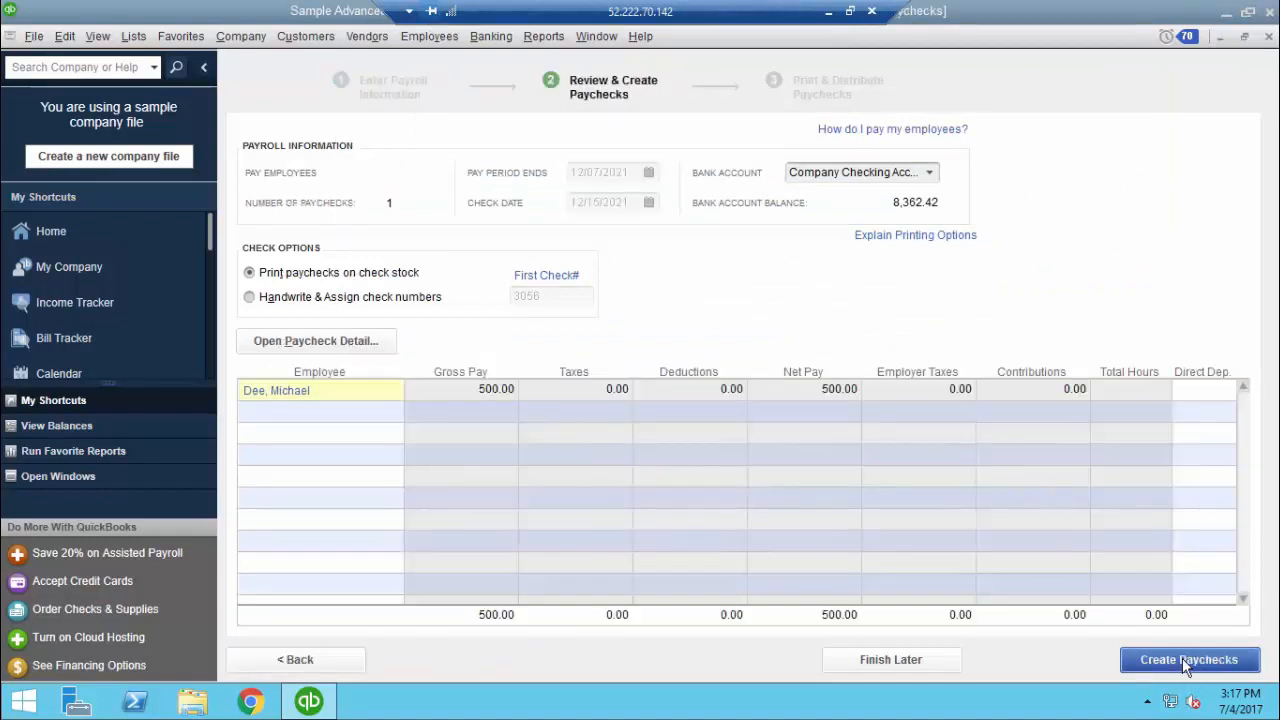
mouse_move(584, 396)
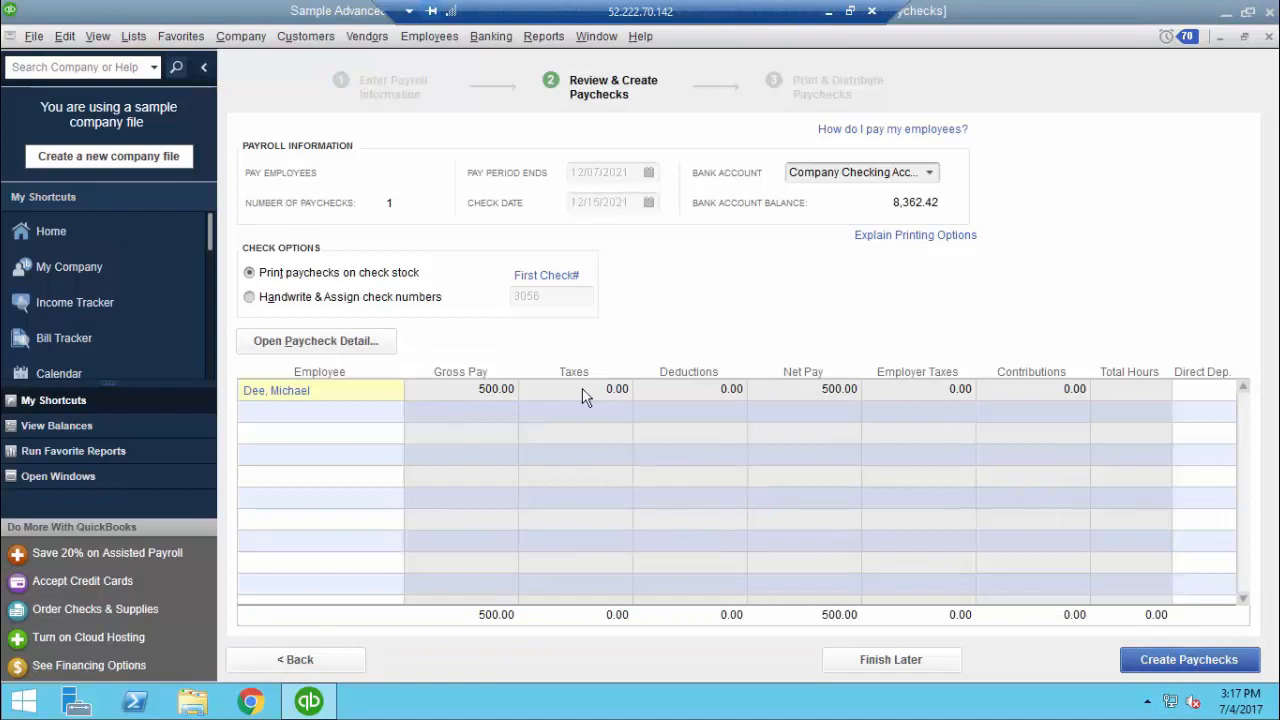
mouse_move(708, 390)
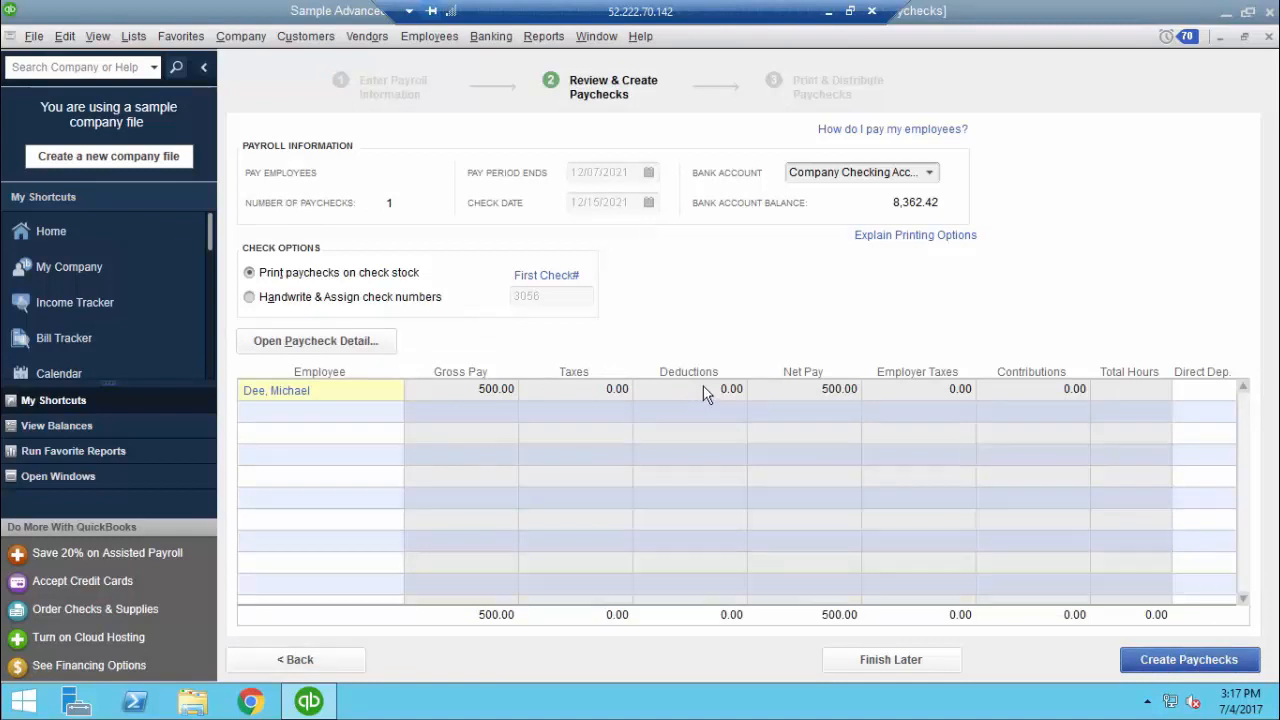
mouse_move(1036, 392)
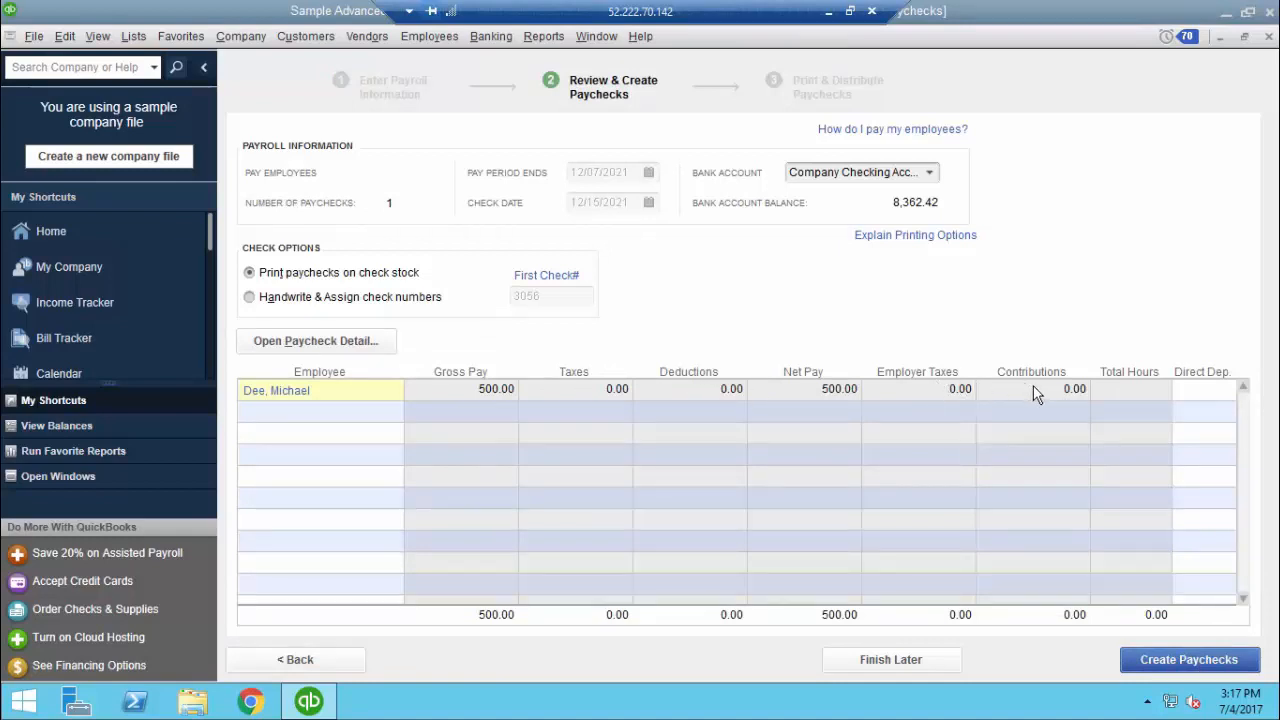
mouse_move(472, 404)
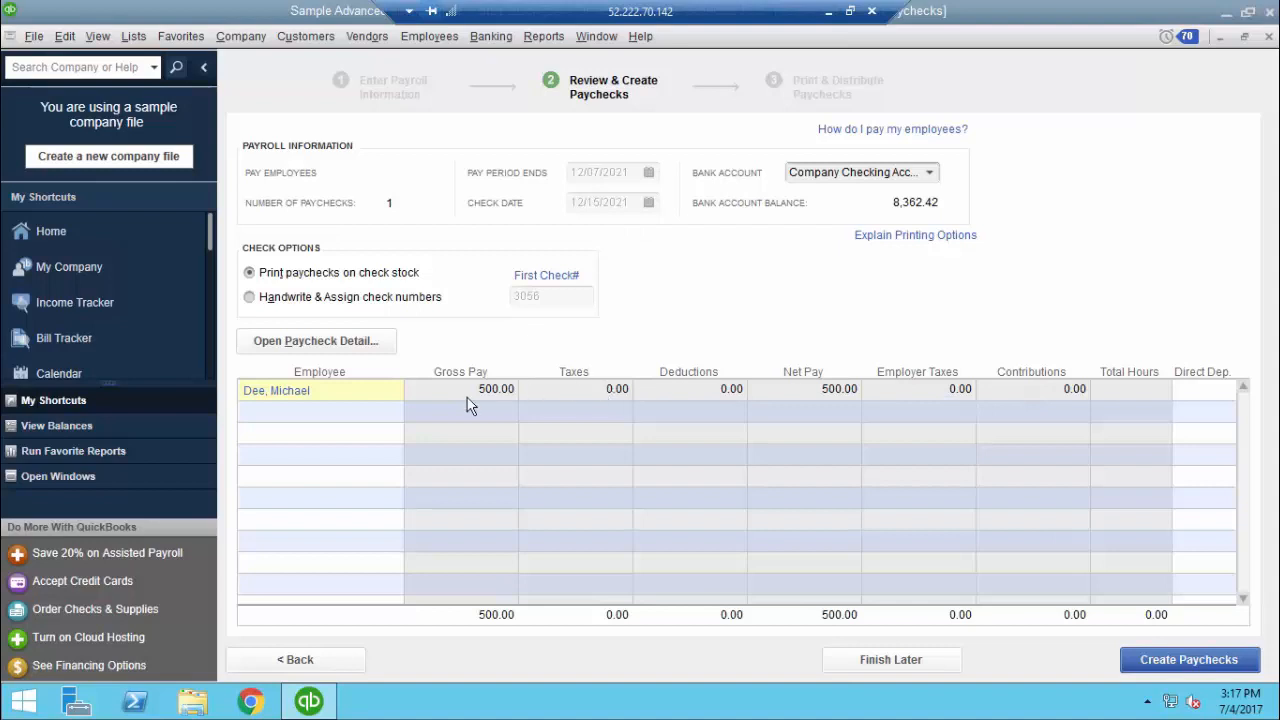
mouse_move(372, 390)
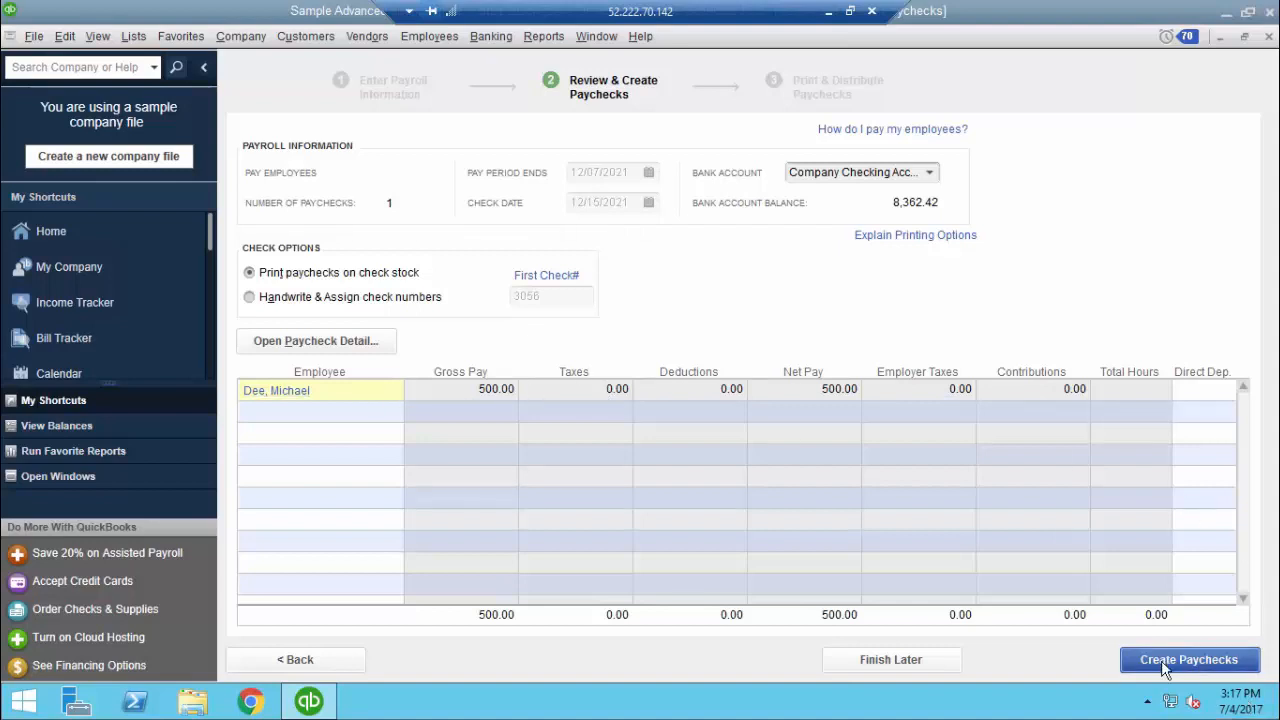
Create the reviewed $500.00 paycheck from the review step.
click(1188, 660)
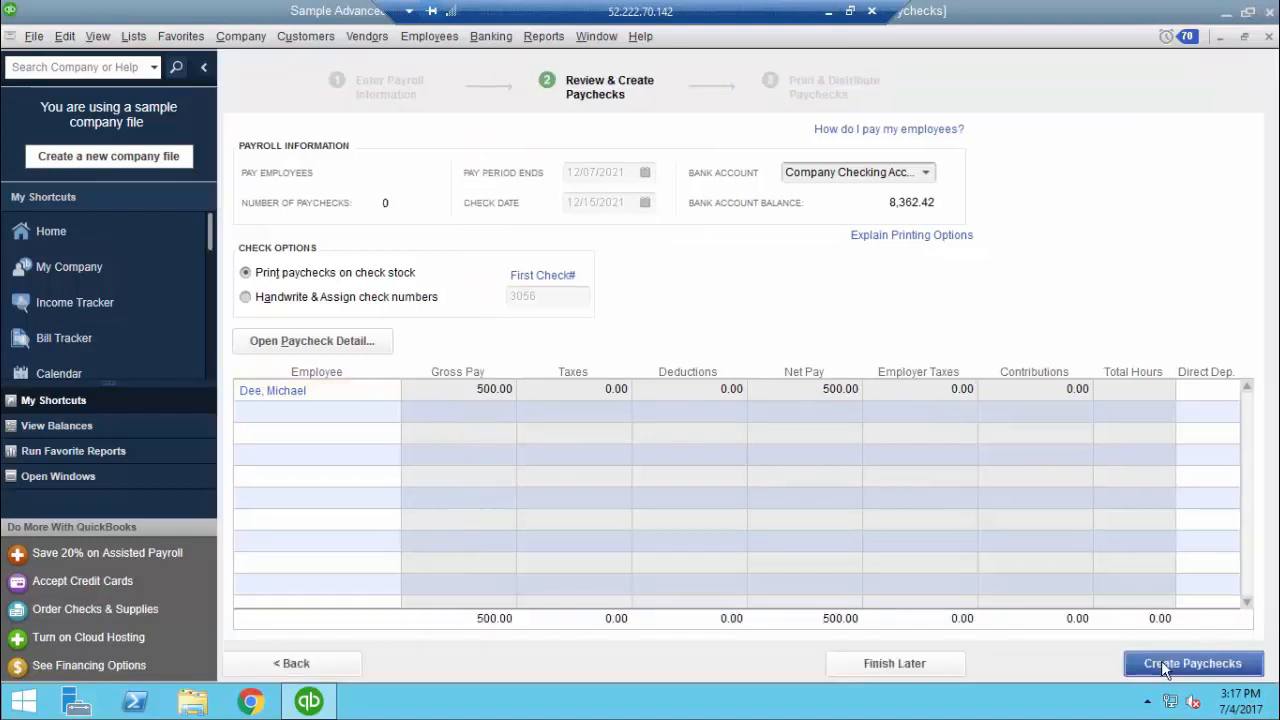
Finish creating the paycheck, reaching the confirmation with print options.
click(1192, 664)
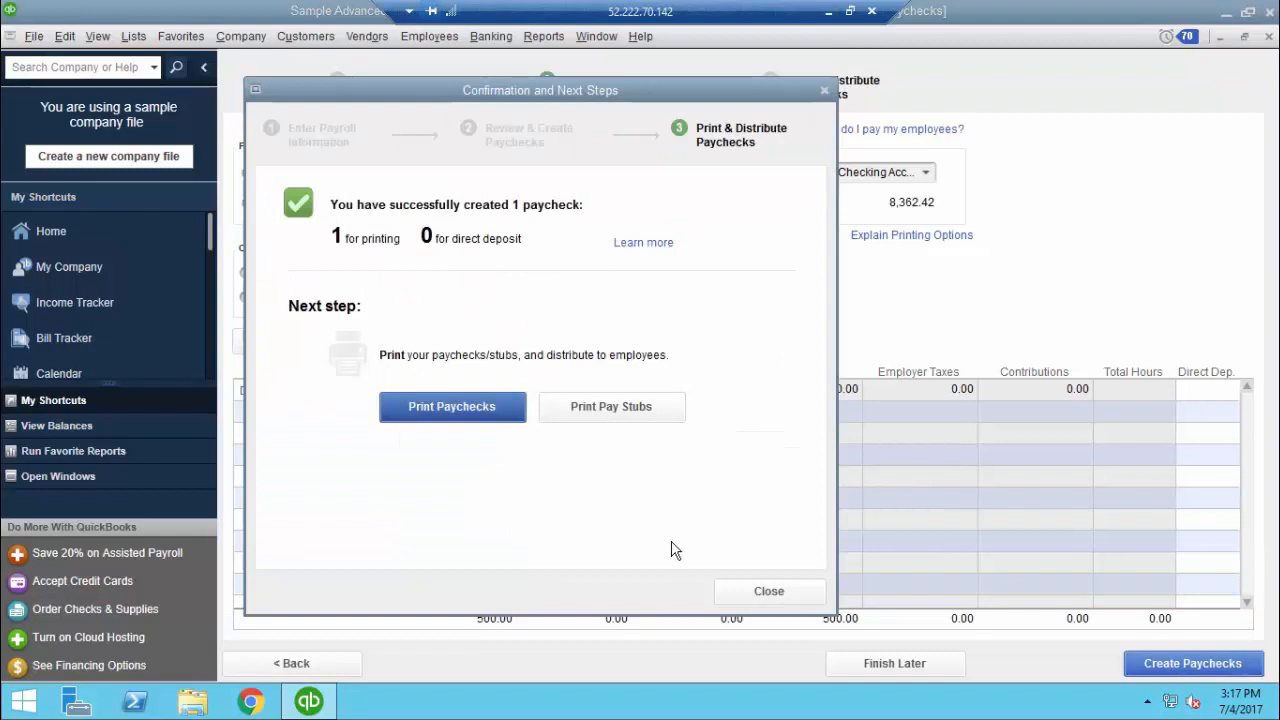
mouse_move(548, 222)
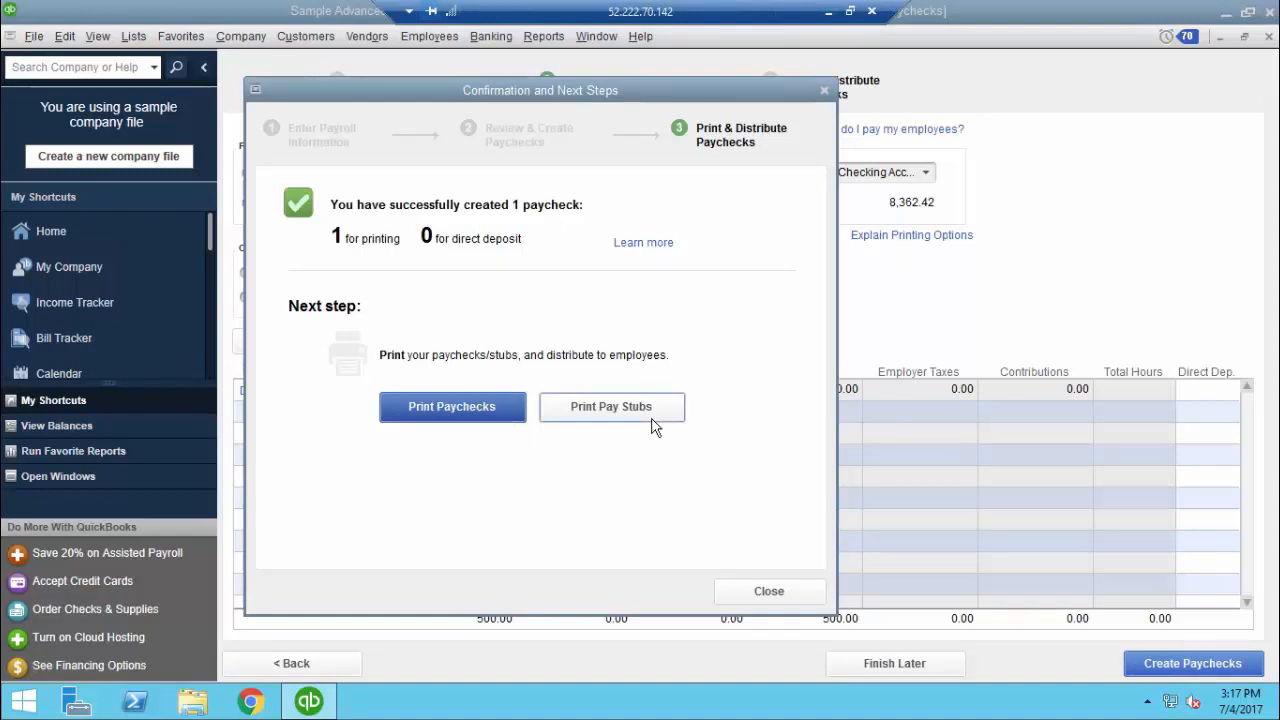
mouse_move(460, 456)
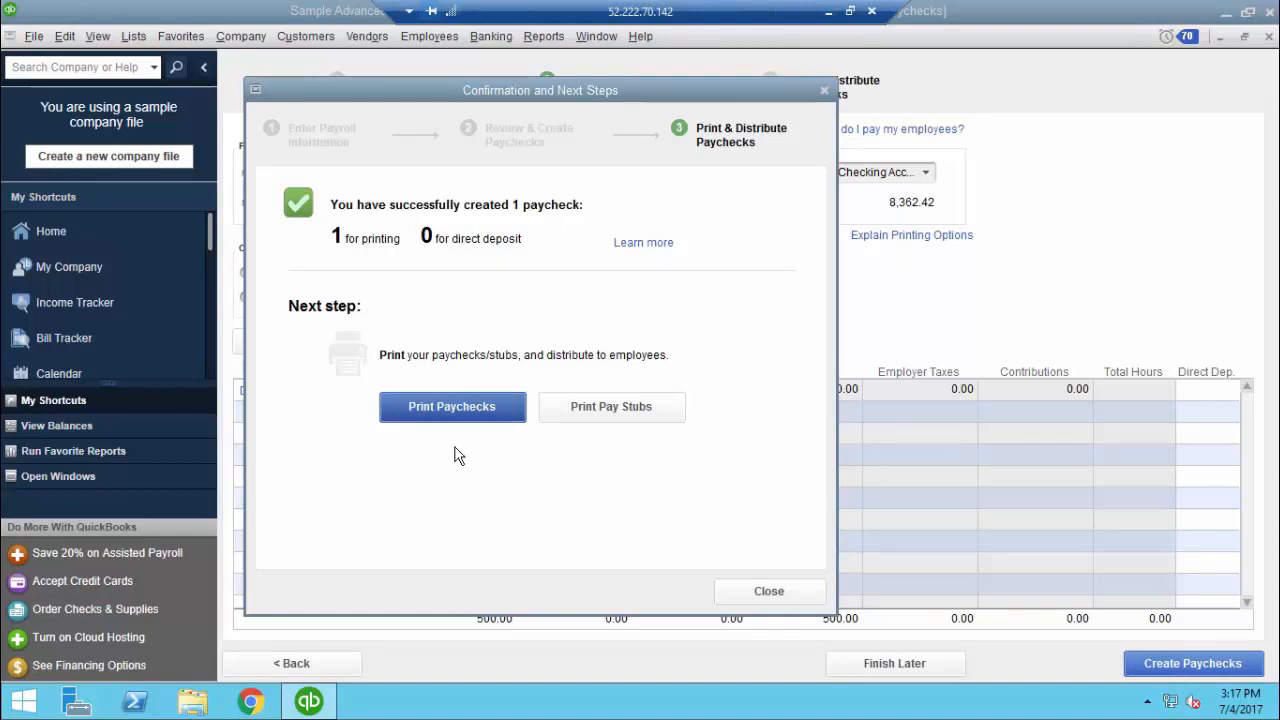
mouse_move(512, 464)
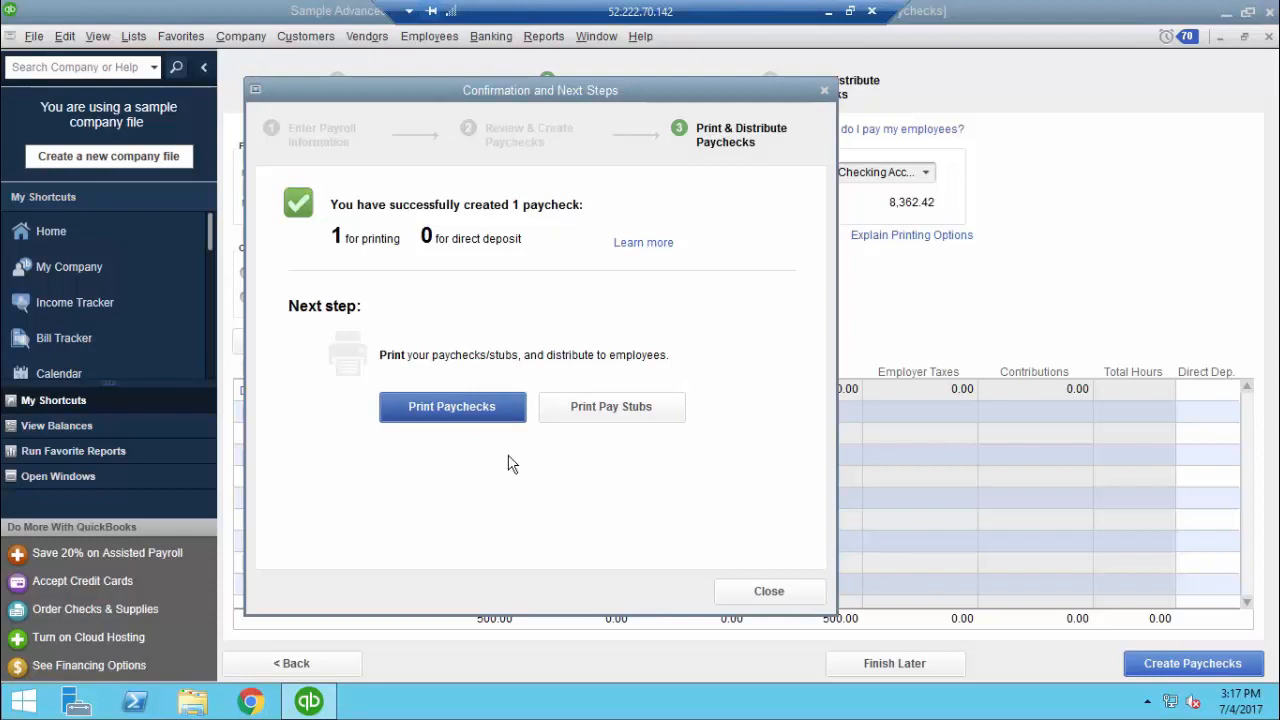